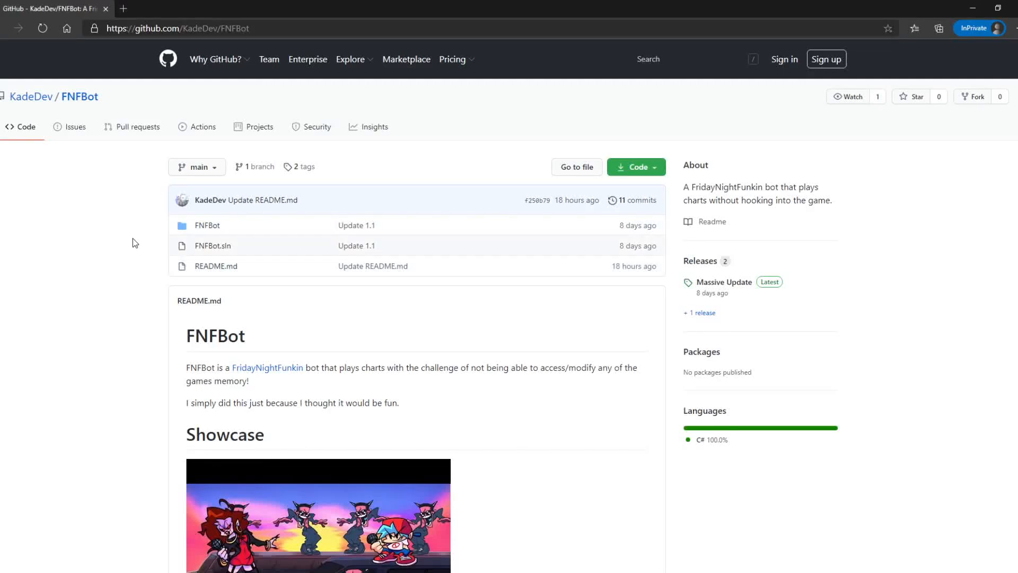
{"action": "mouse_move", "coordinate": [195, 269]}
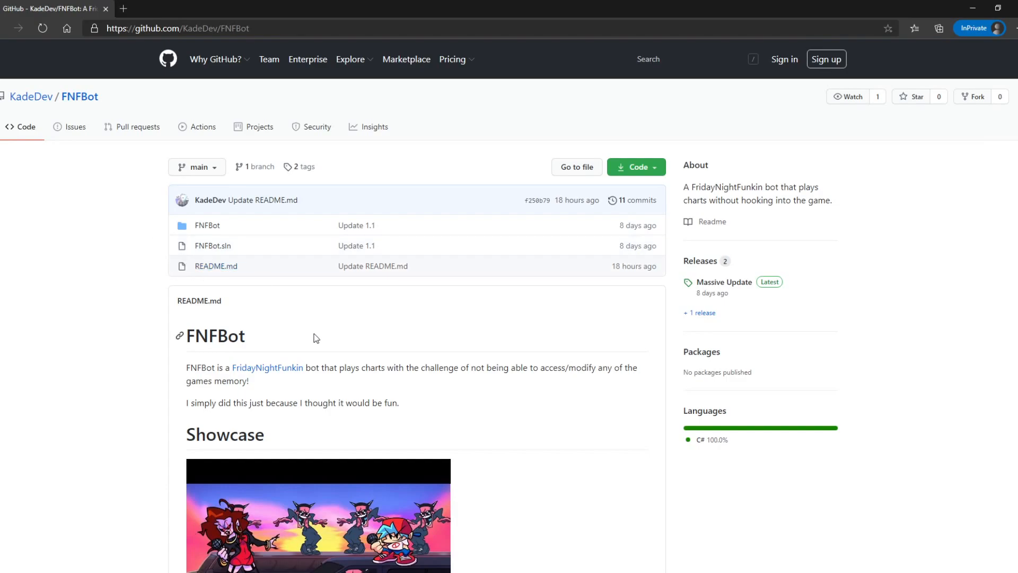
{"action": "mouse_move", "coordinate": [331, 322]}
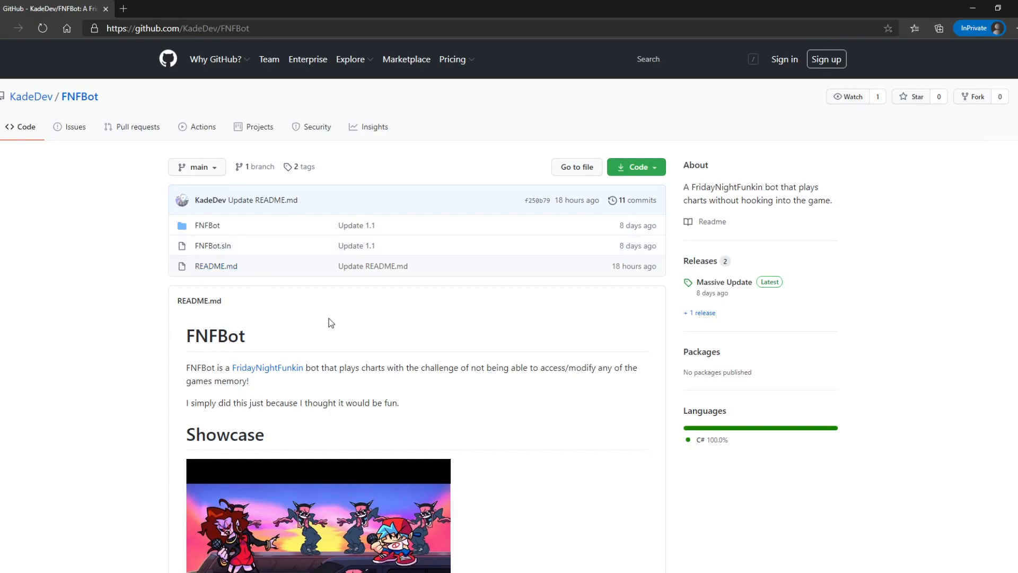
Download the Release.zip asset from FNFBot's latest Massive Update release
{"action": "scroll", "scroll_direction": "down", "scroll_amount": 3}
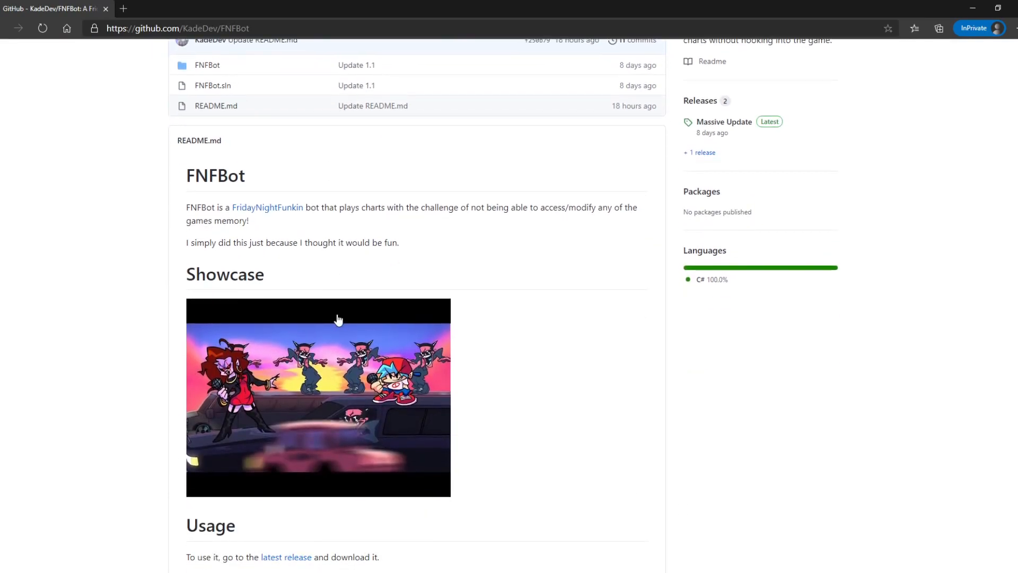
{"action": "mouse_move", "coordinate": [273, 332]}
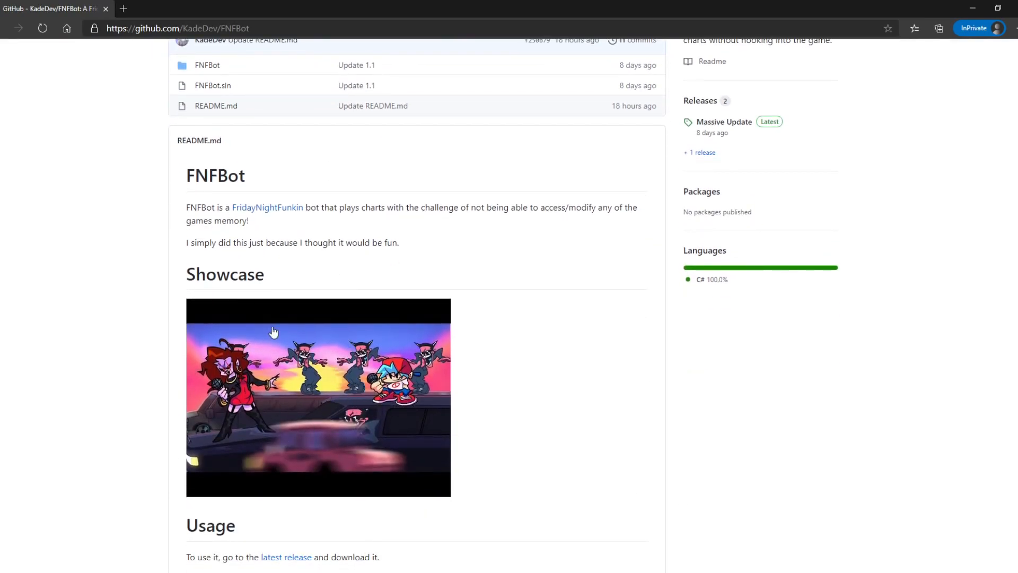
{"action": "mouse_move", "coordinate": [454, 350]}
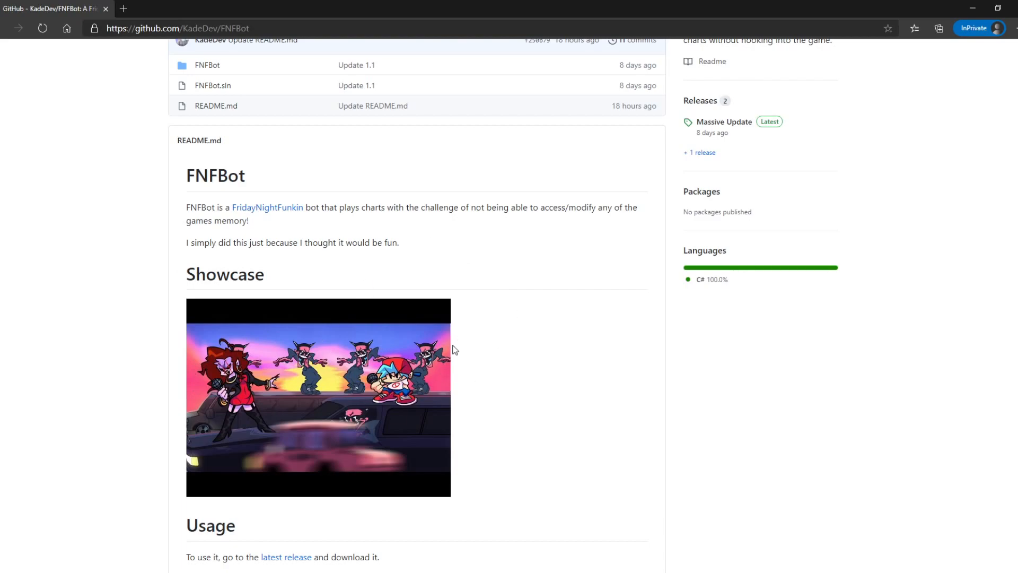
{"action": "mouse_move", "coordinate": [397, 443]}
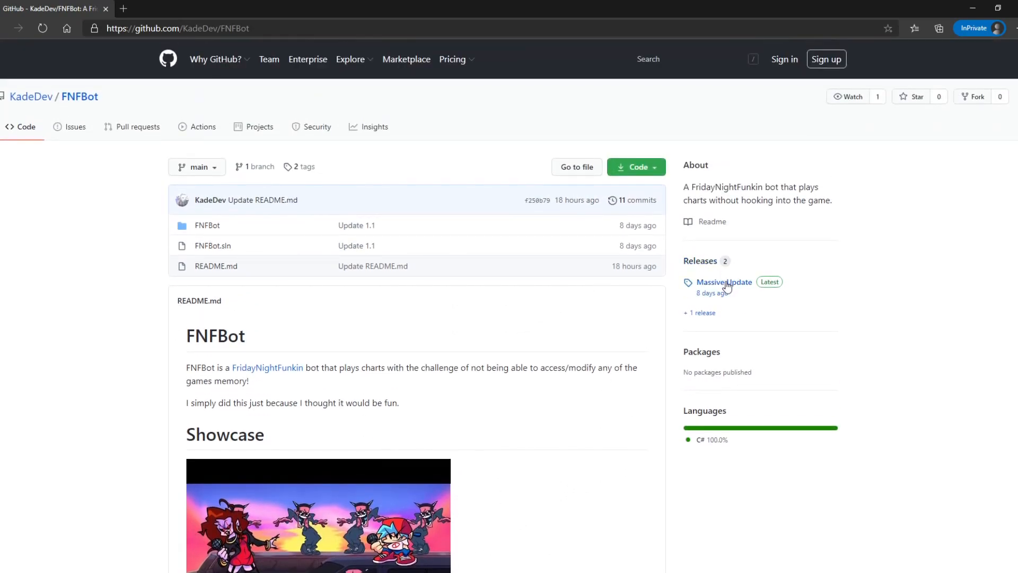
{"action": "mouse_move", "coordinate": [700, 301]}
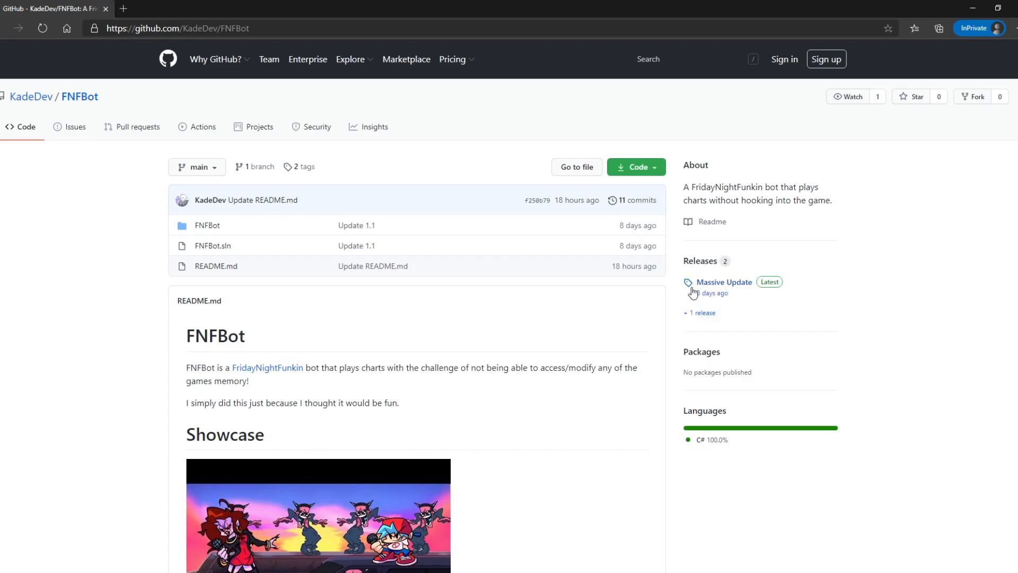
{"action": "left_click", "coordinate": [725, 282]}
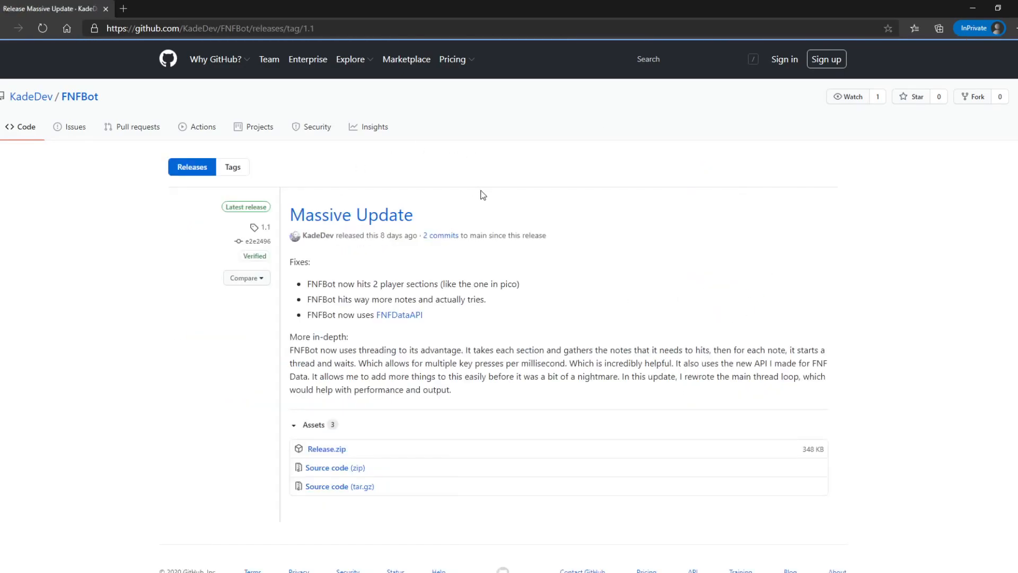
{"action": "mouse_move", "coordinate": [591, 350]}
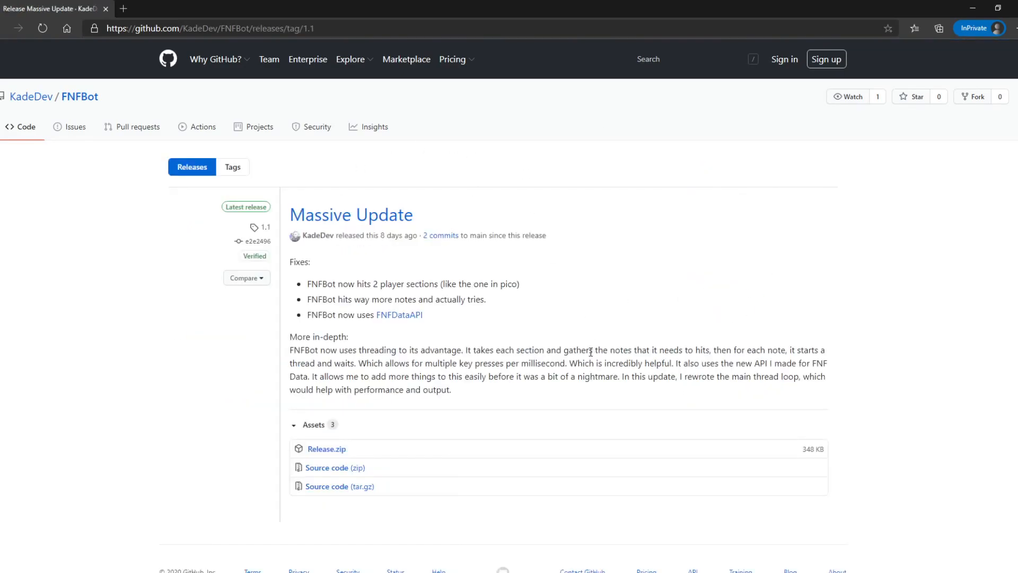
{"action": "left_click", "coordinate": [320, 413]}
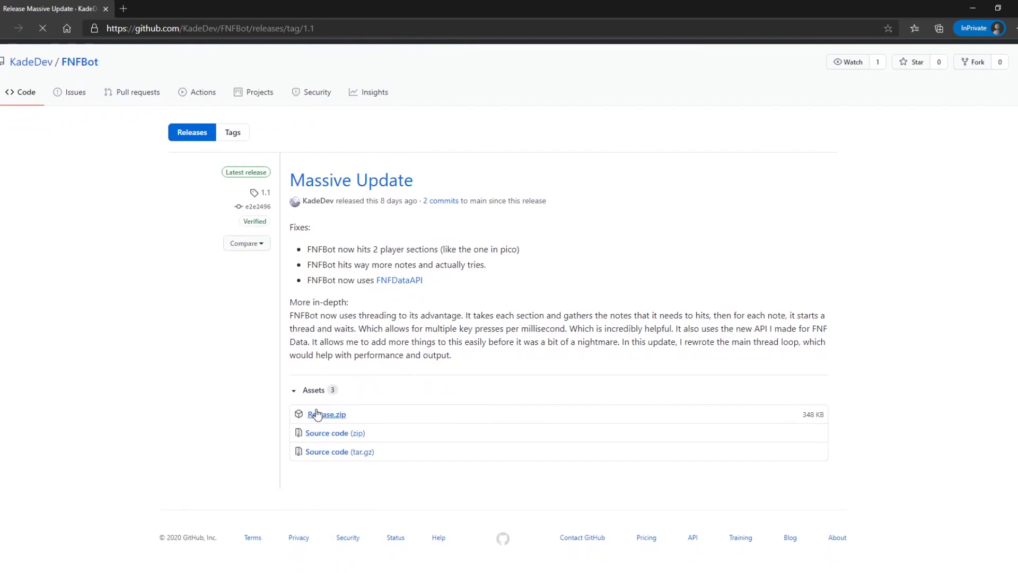
{"action": "left_click", "coordinate": [327, 414]}
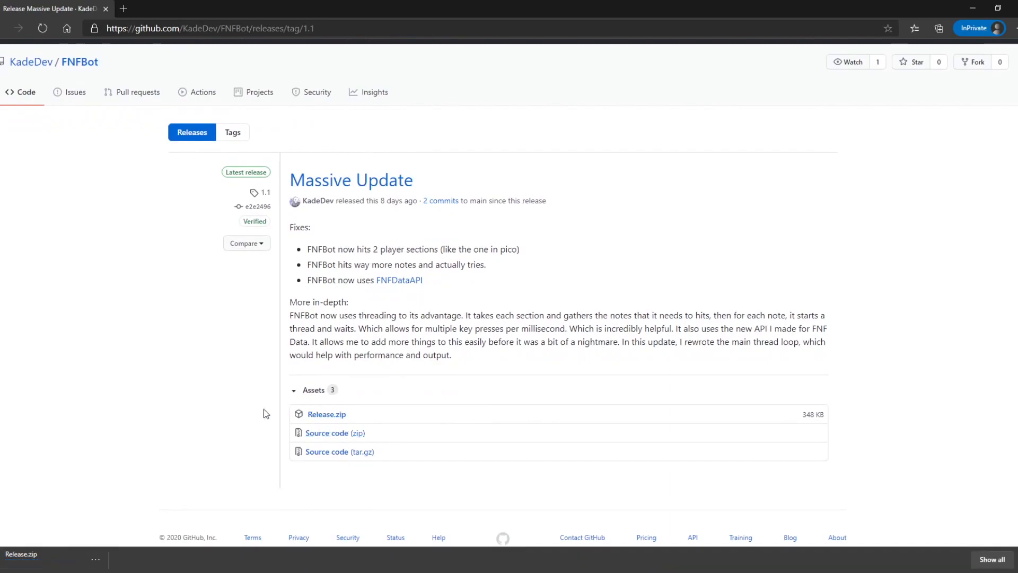
{"action": "mouse_move", "coordinate": [39, 544]}
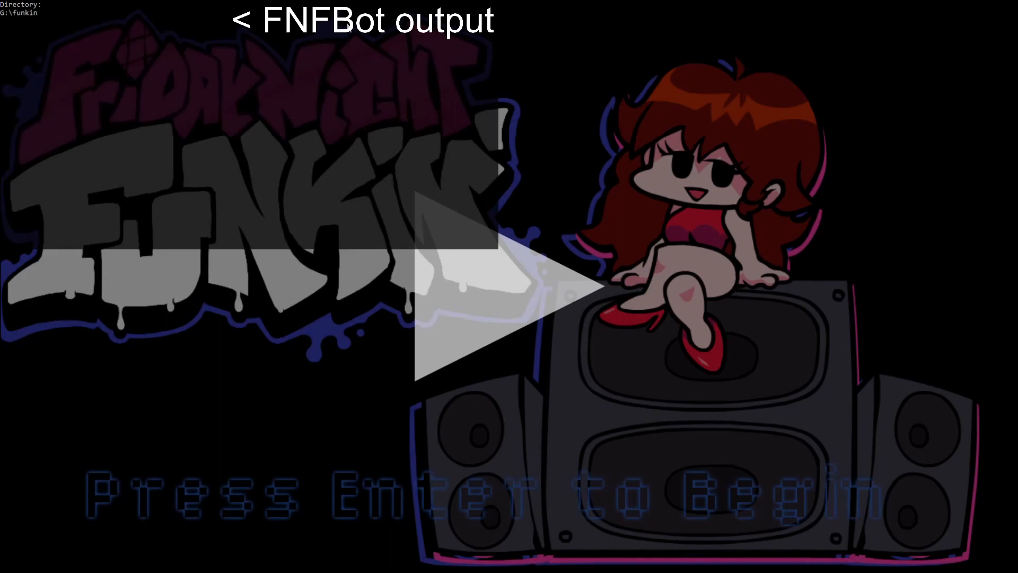
{"action": "mouse_move", "coordinate": [351, 32]}
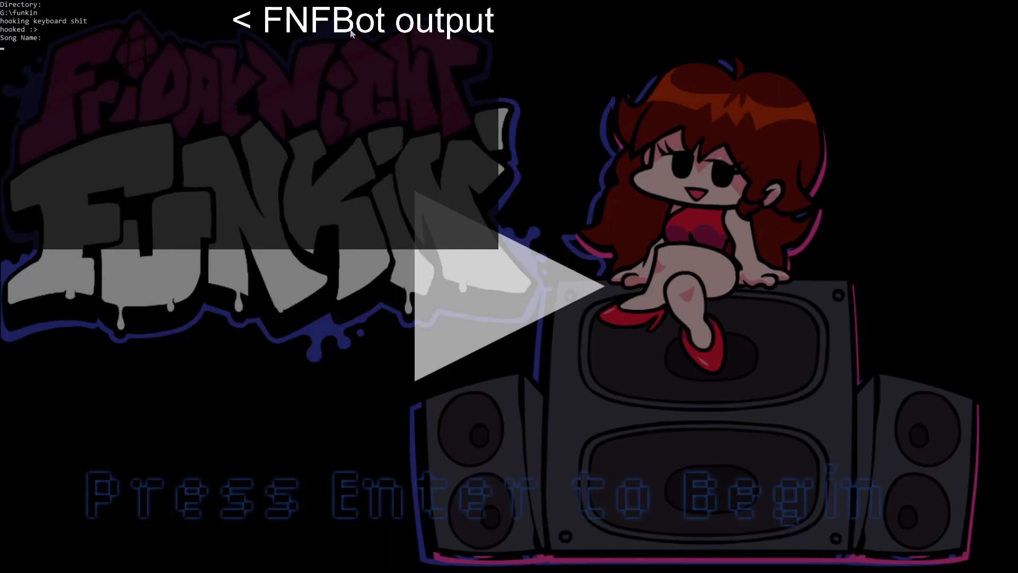
{"action": "mouse_move", "coordinate": [471, 169]}
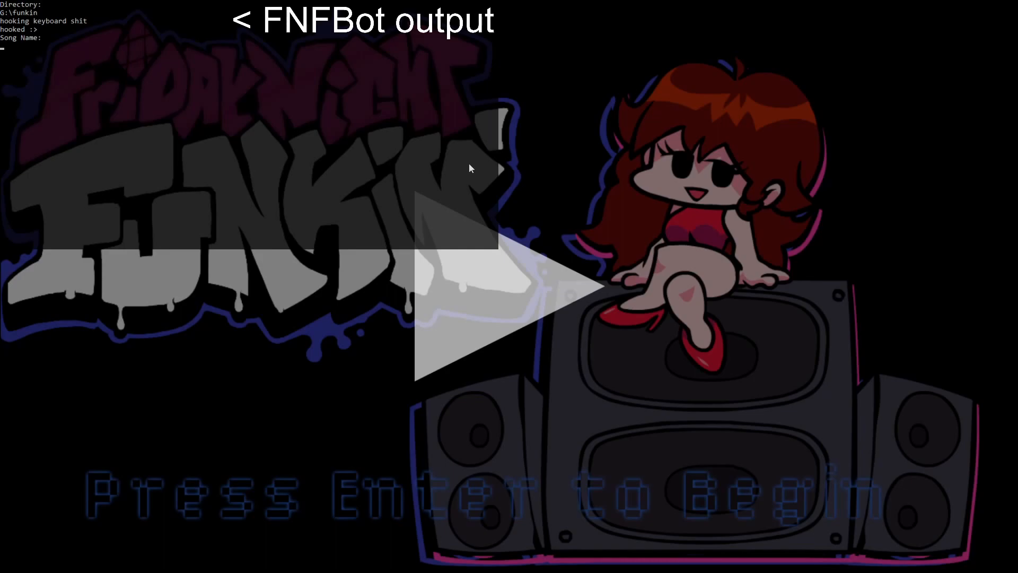
Load the dadbattle song on hard difficulty in the FNFBot console
{"action": "type", "text": "dadbattle"}
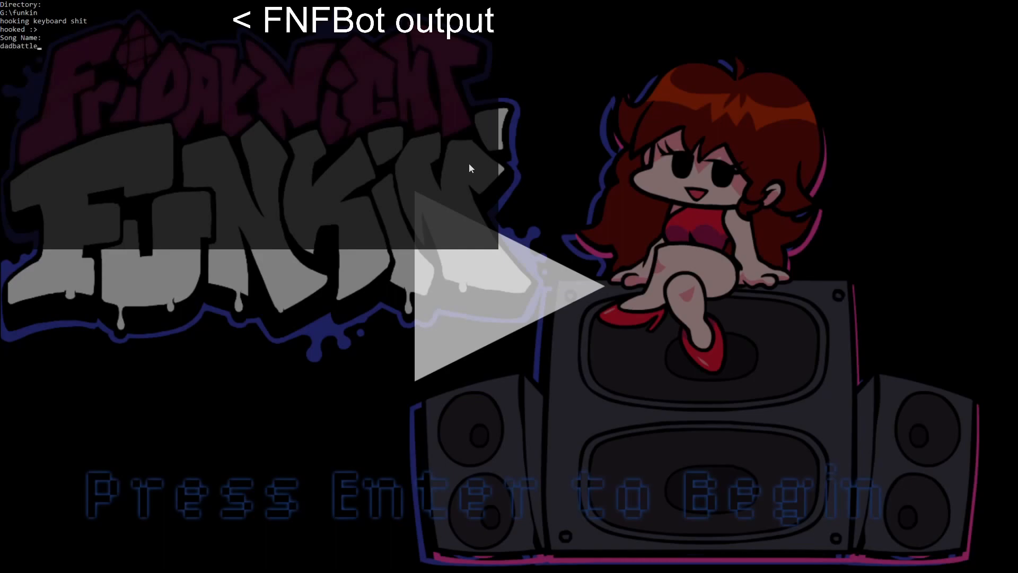
{"action": "key", "text": "Enter"}
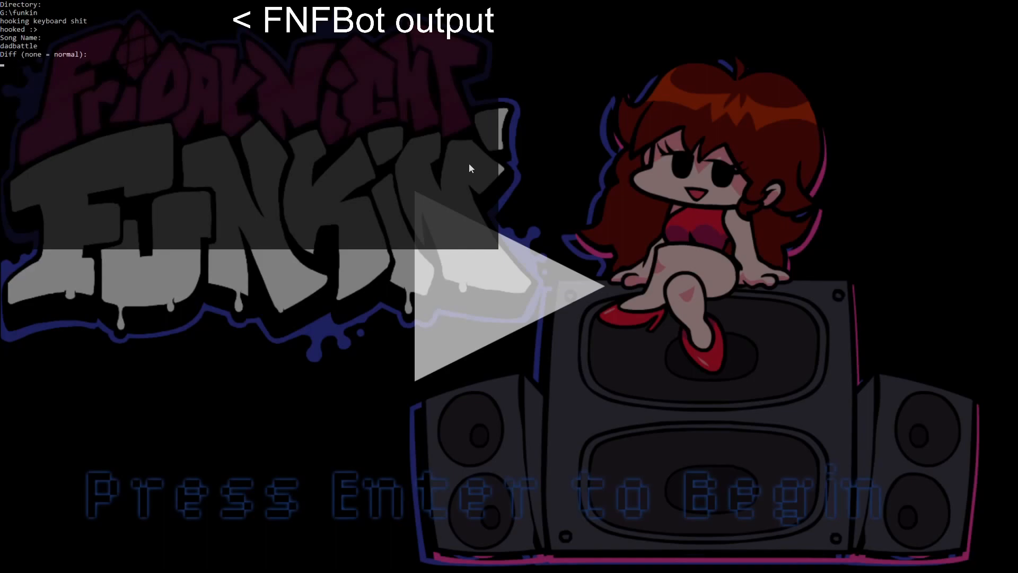
{"action": "type", "text": "hard"}
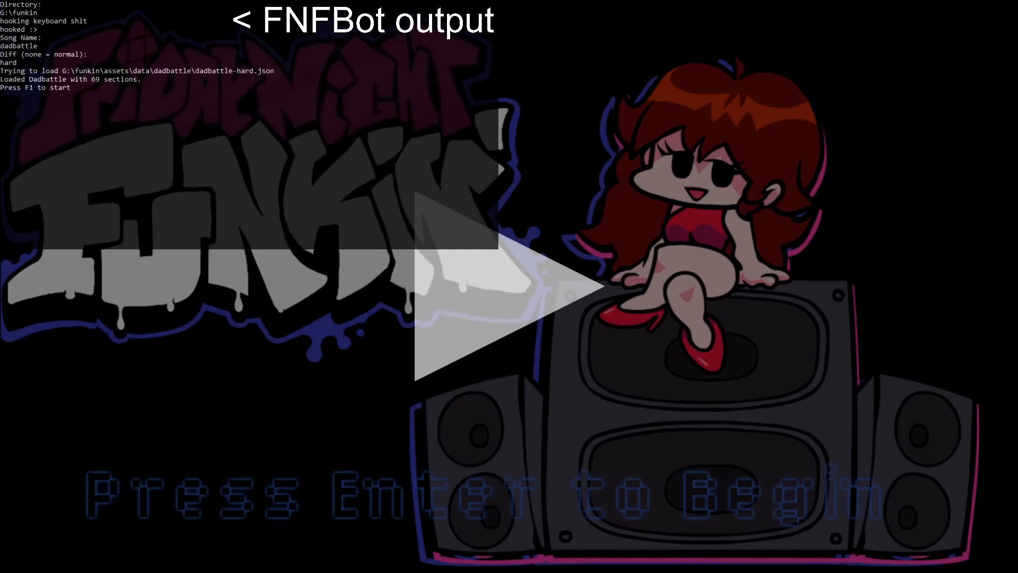
{"action": "key", "text": "enter"}
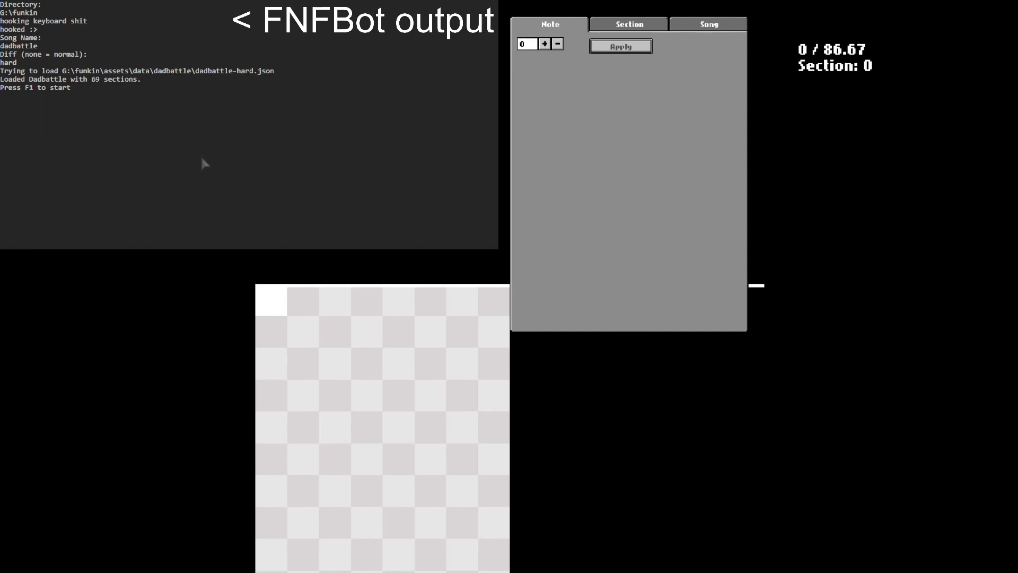
{"action": "mouse_move", "coordinate": [236, 173]}
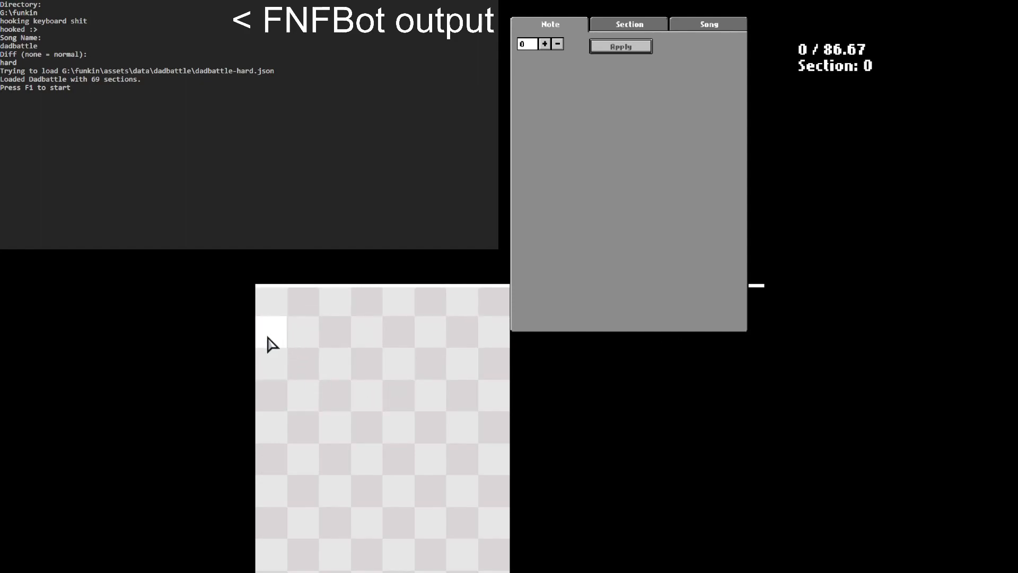
{"action": "mouse_move", "coordinate": [278, 312]}
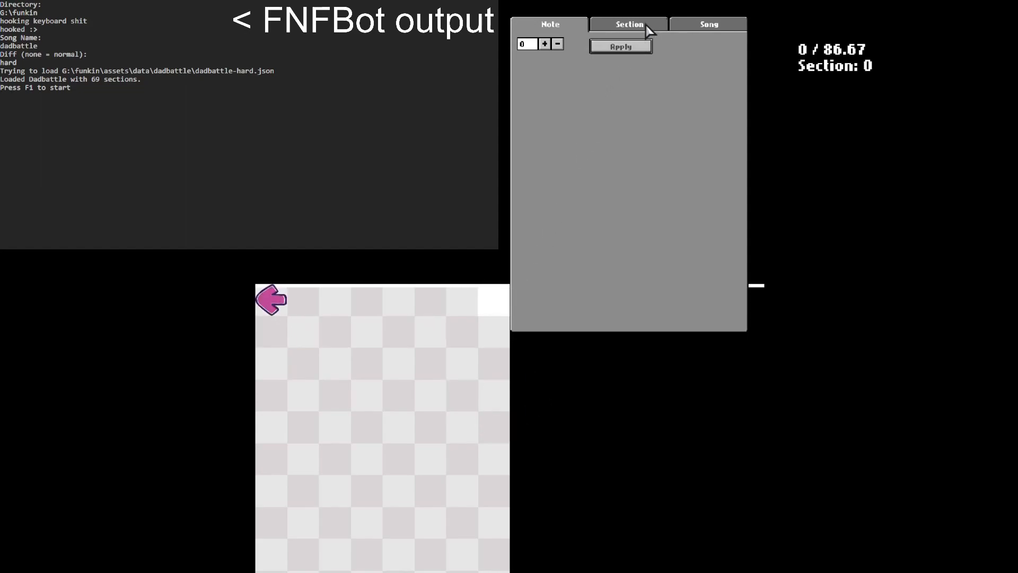
Untick 'Must hit section' for section 0 in the chart editor's Section settings
{"action": "left_click", "coordinate": [627, 24]}
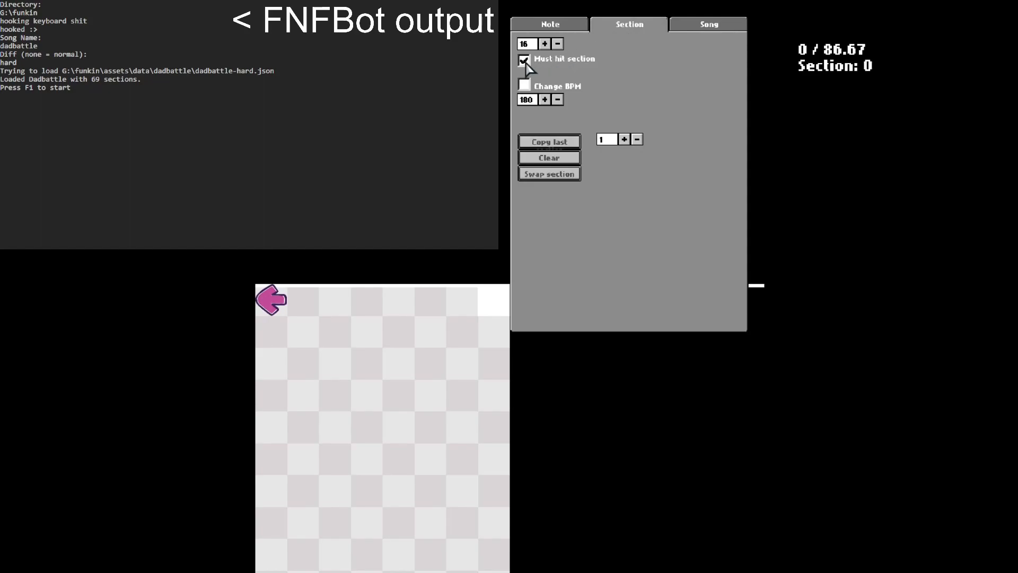
{"action": "left_click", "coordinate": [523, 59]}
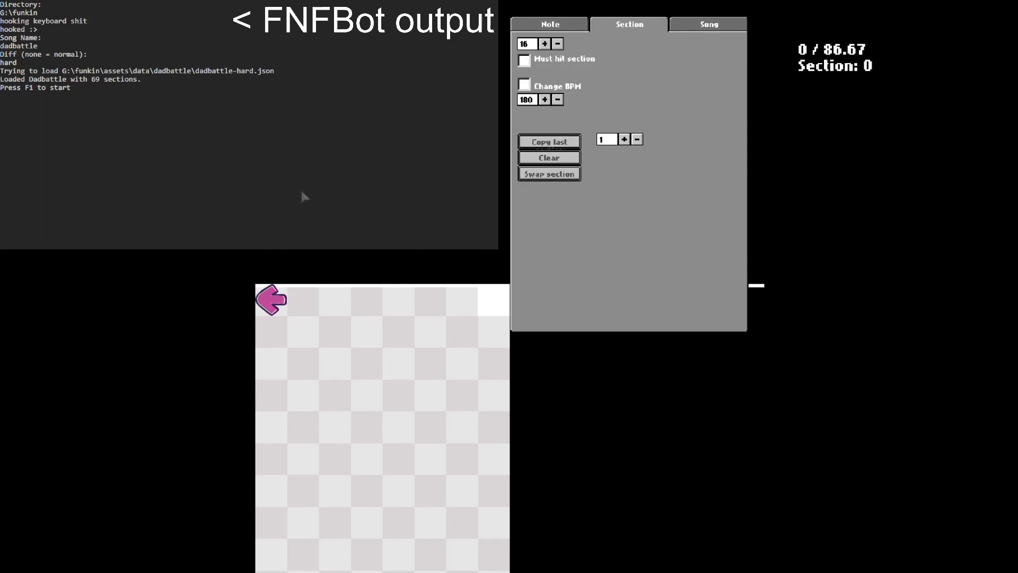
{"action": "mouse_move", "coordinate": [273, 208]}
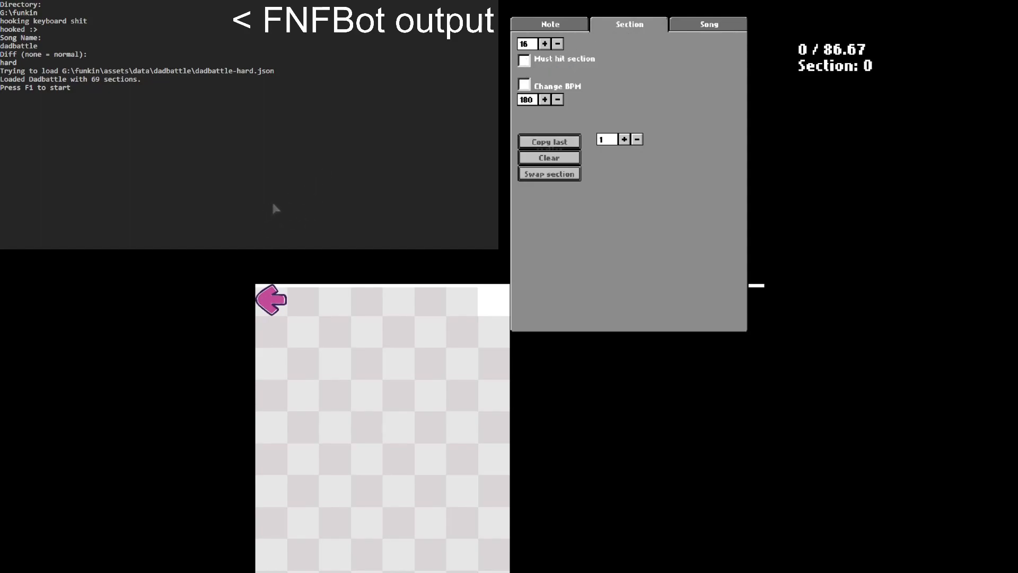
{"action": "mouse_move", "coordinate": [452, 254]}
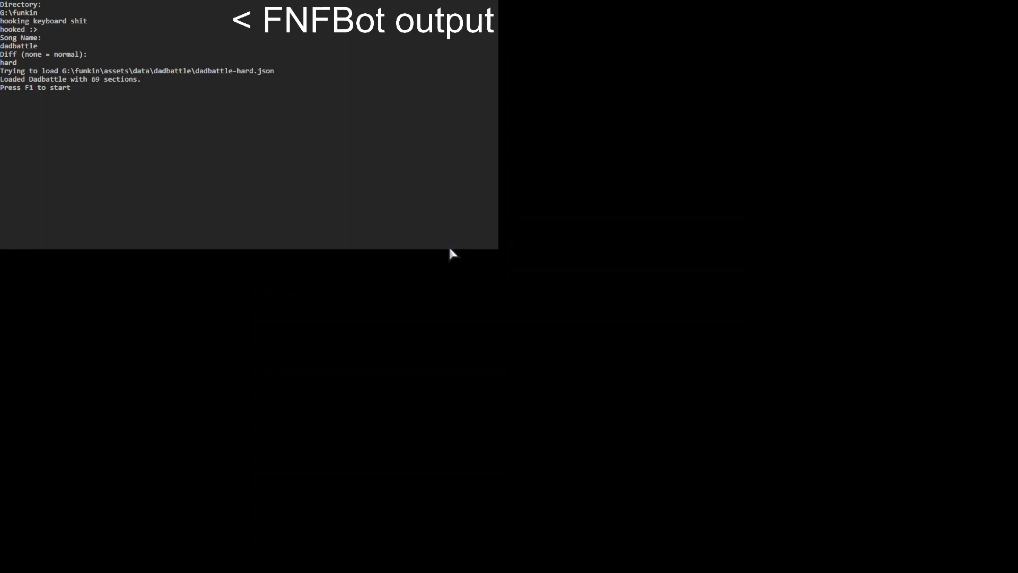
Start Dadbattle playing from the edited chart
{"action": "key", "text": "F1"}
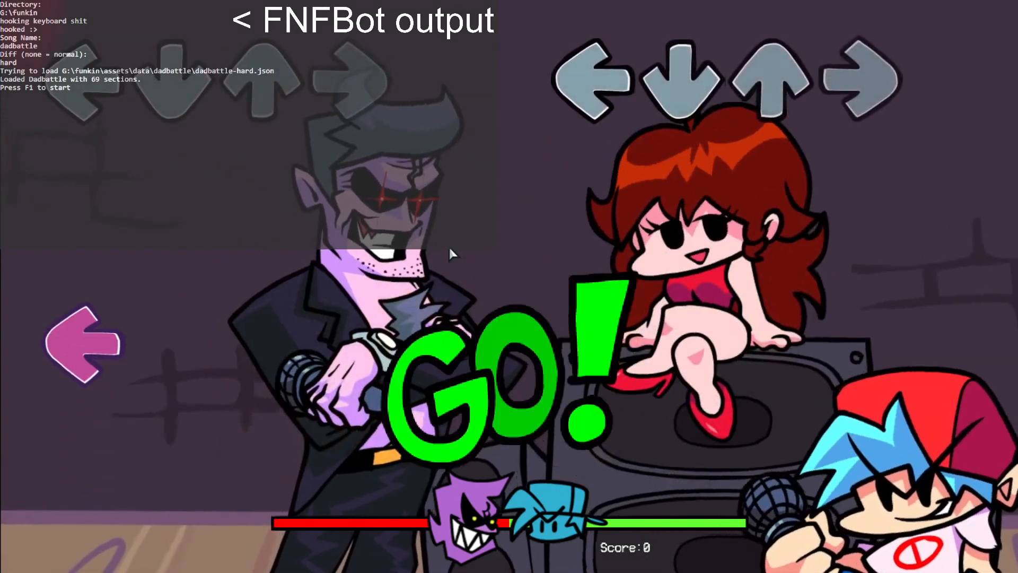